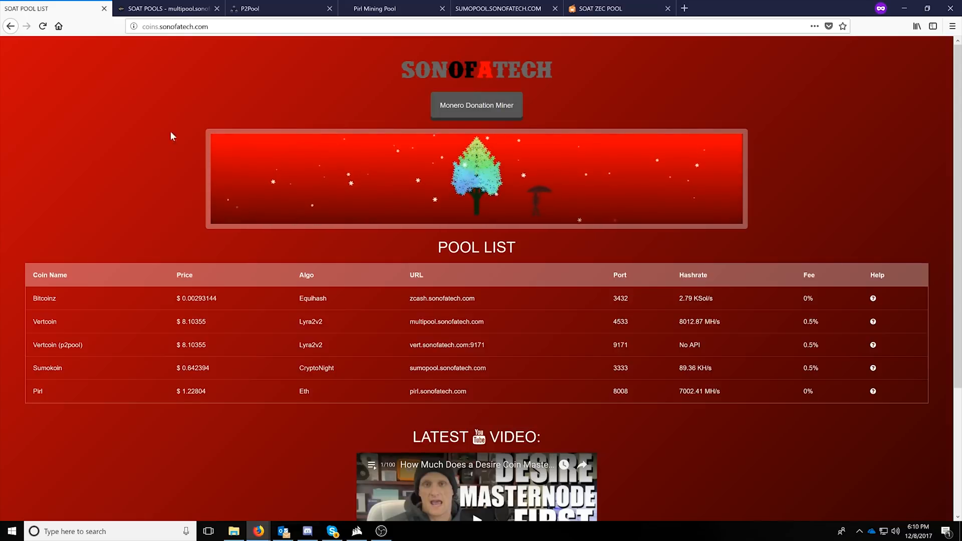
- Show the multipool site's Pool page with the x11 PinkCoin mining statistics
left_click(170, 8)
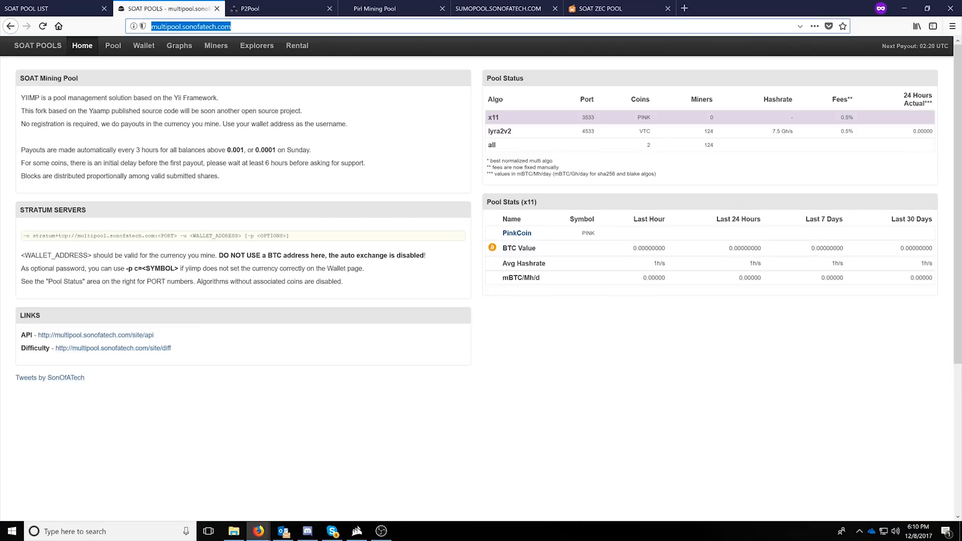
mouse_move(110, 48)
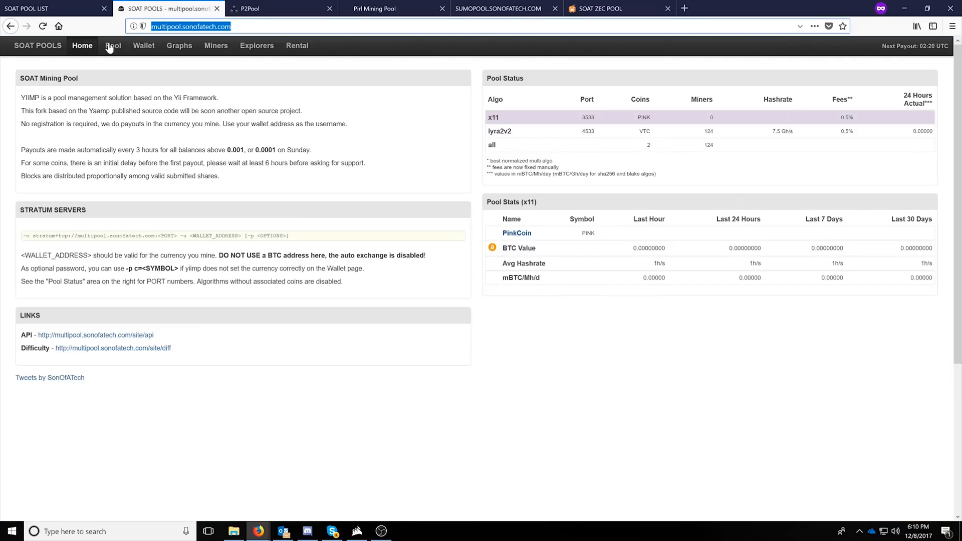
mouse_move(103, 52)
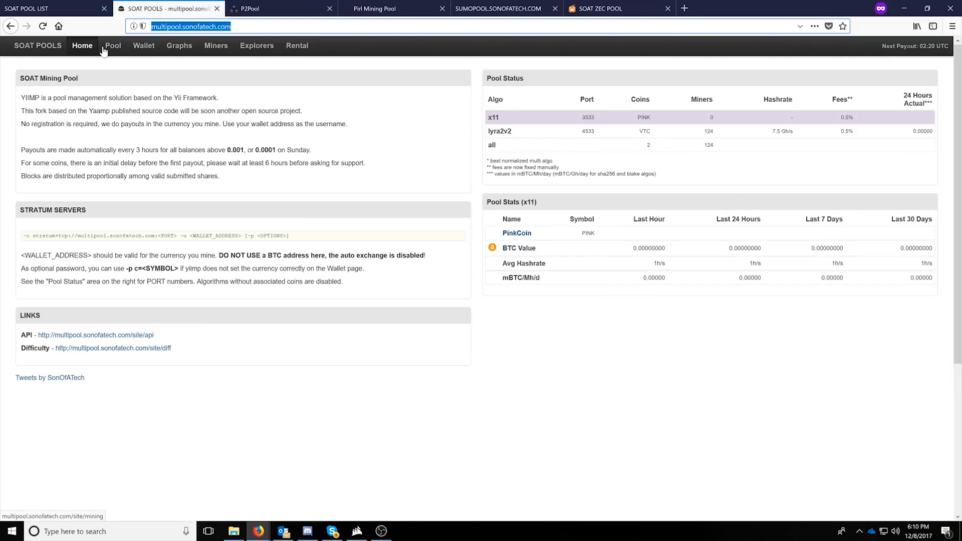
left_click(112, 46)
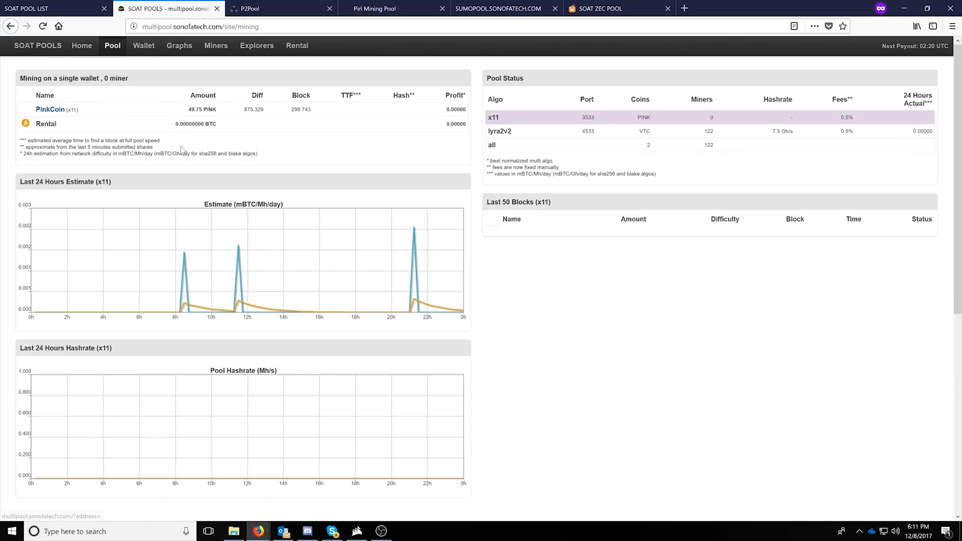
scroll("down", 3)
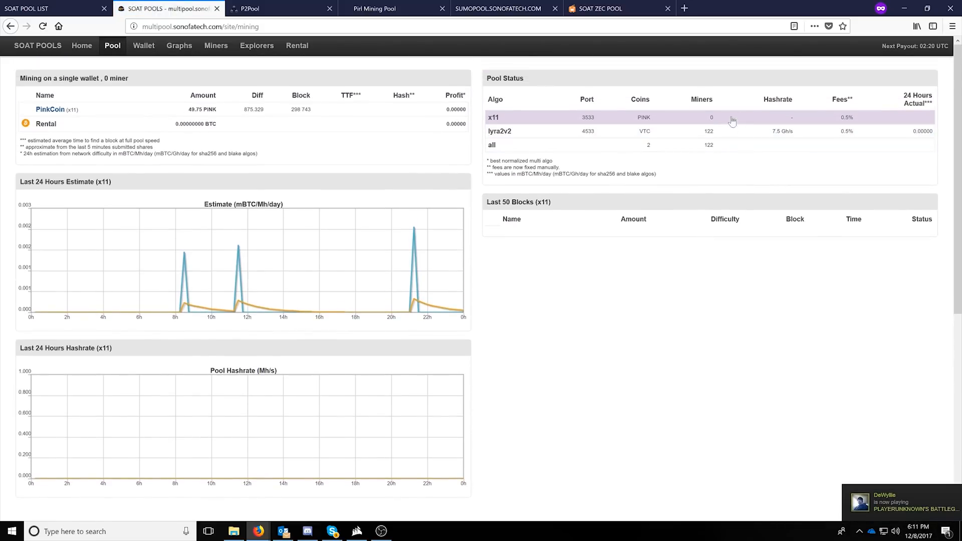
- Select the lyra2v2 VertCoin row and highlight its 11 hours time-to-find estimate
left_click(500, 131)
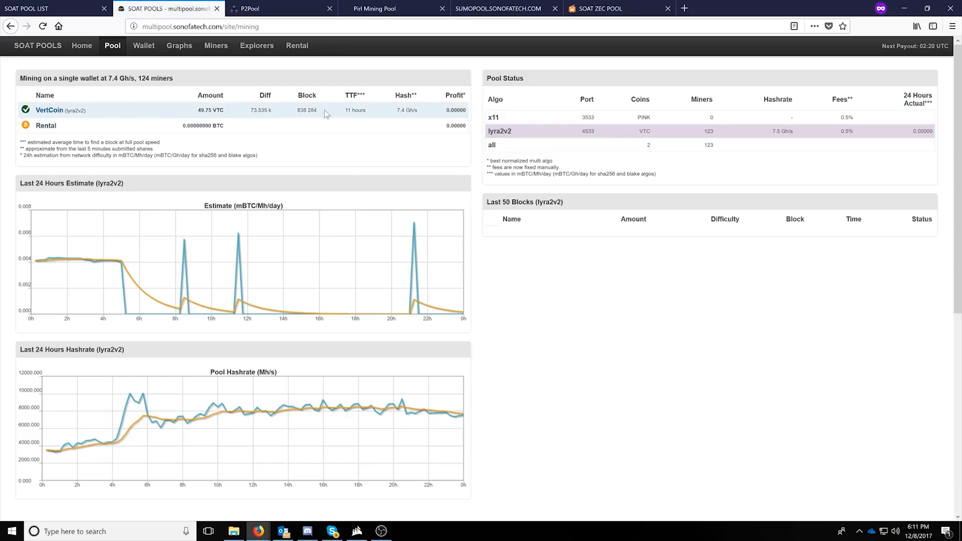
mouse_move(248, 112)
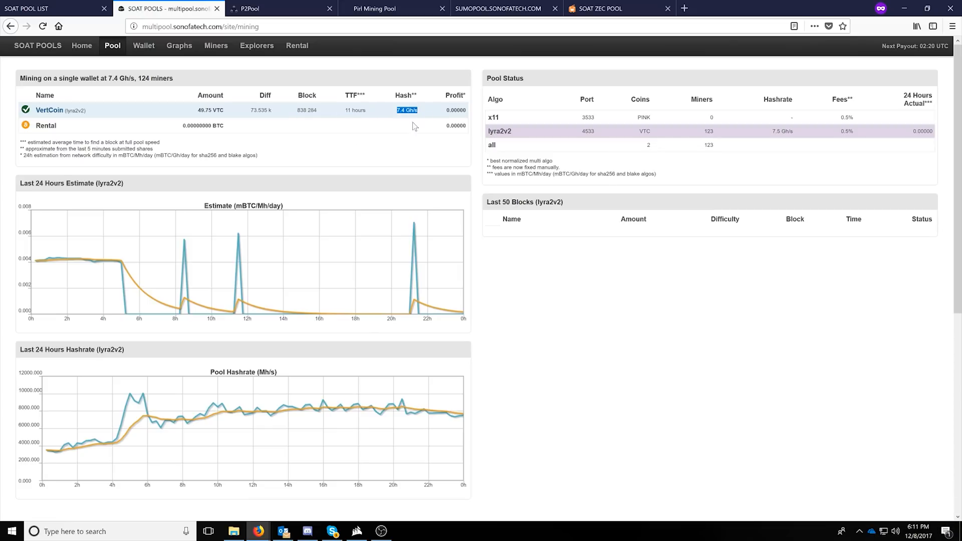
mouse_move(295, 319)
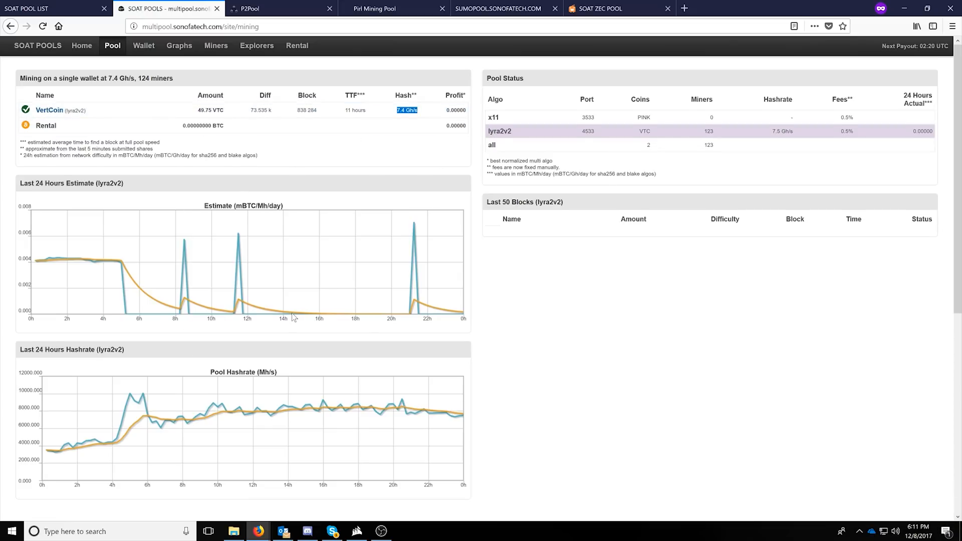
mouse_move(405, 157)
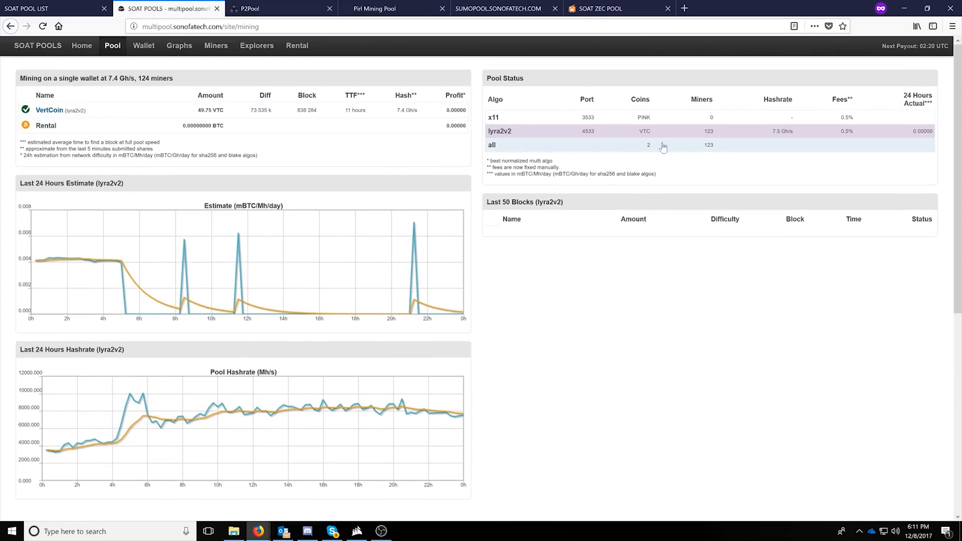
double_click(407, 110)
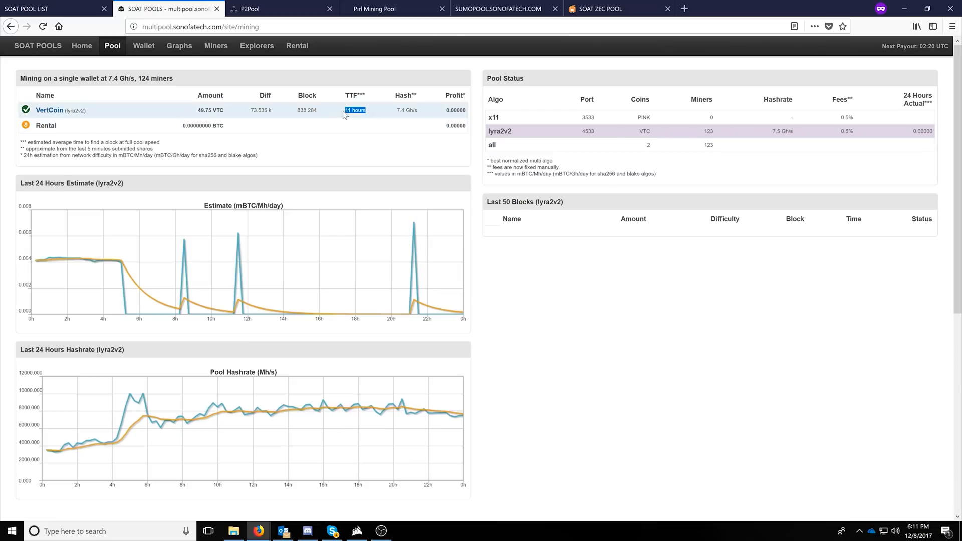
mouse_move(354, 110)
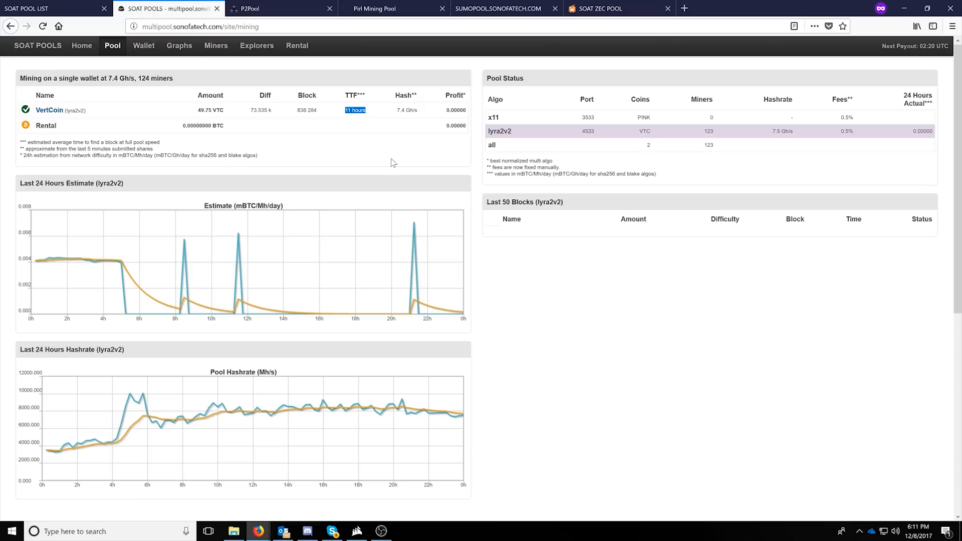
mouse_move(872, 47)
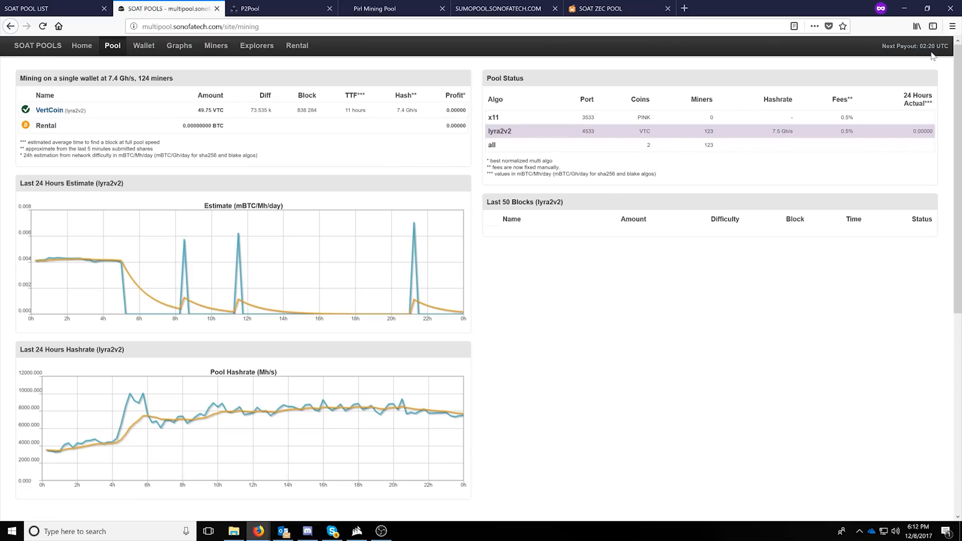
double_click(931, 46)
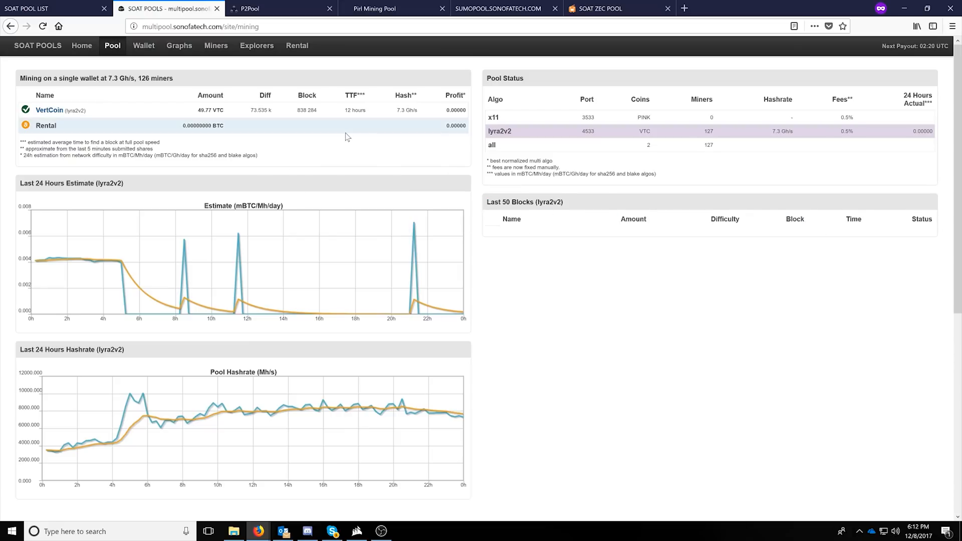
mouse_move(489, 216)
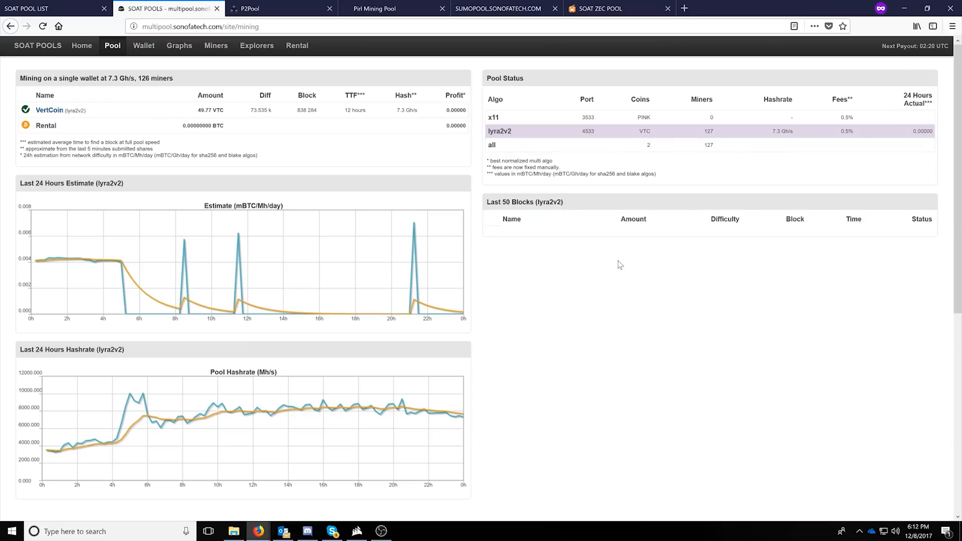
mouse_move(628, 242)
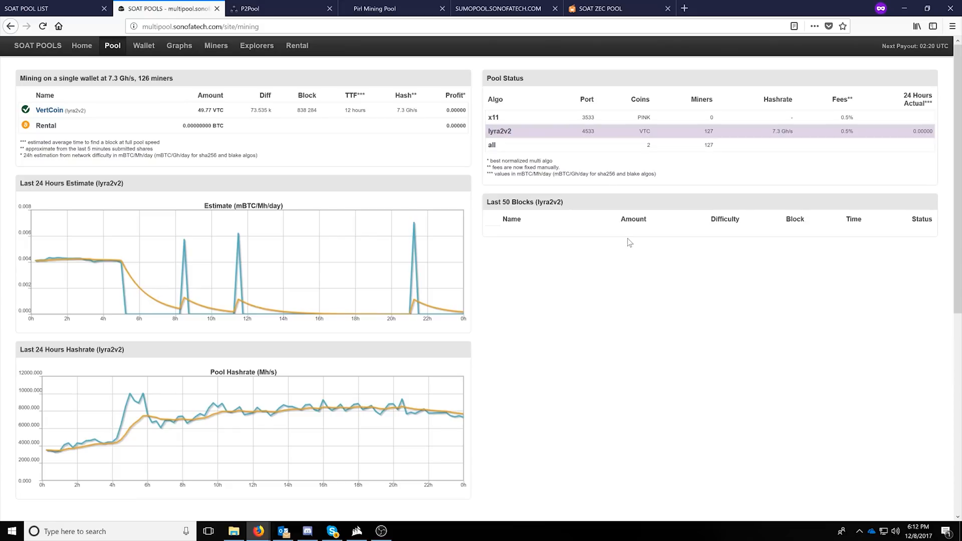